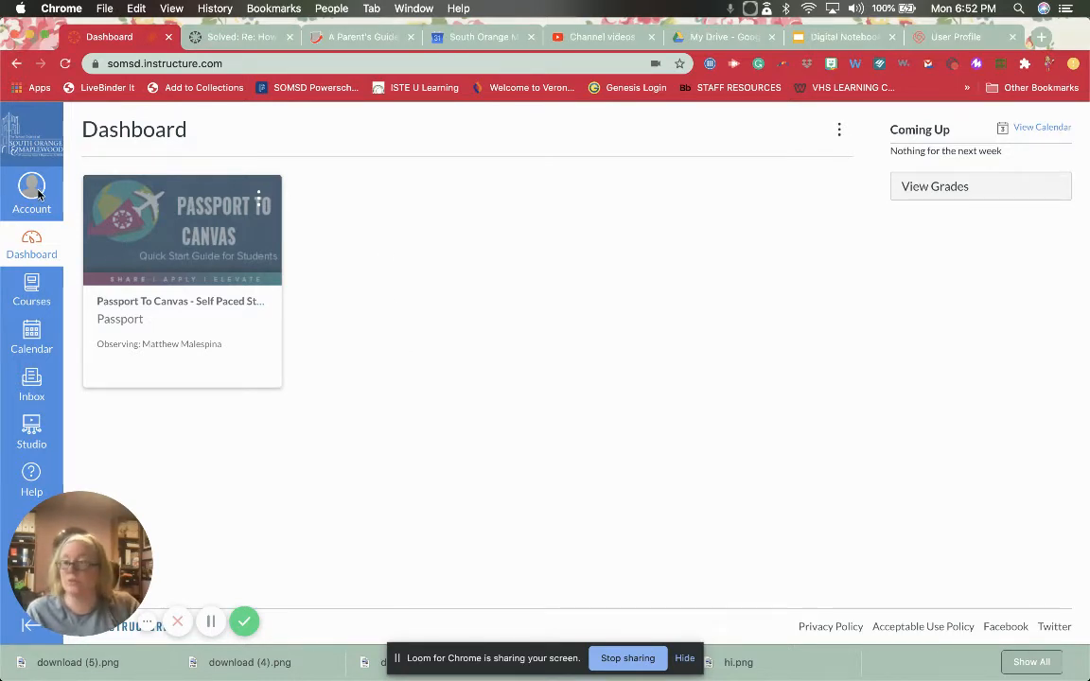
- Open the Observing page from the Account menu in the global navigation
click(32, 186)
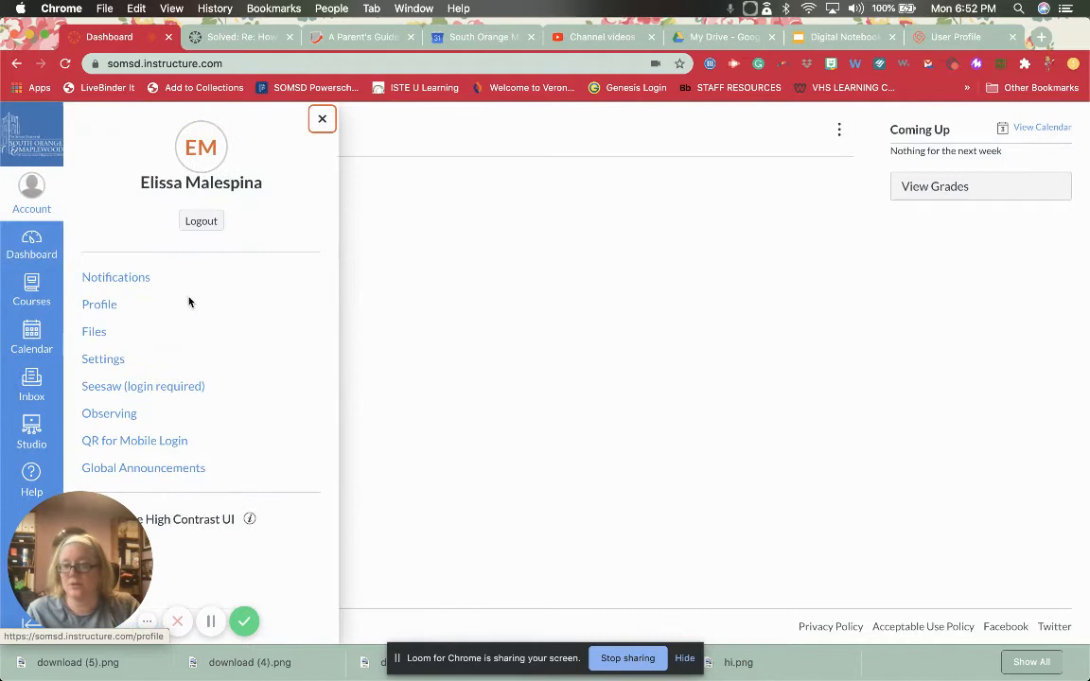
mouse_move(109, 414)
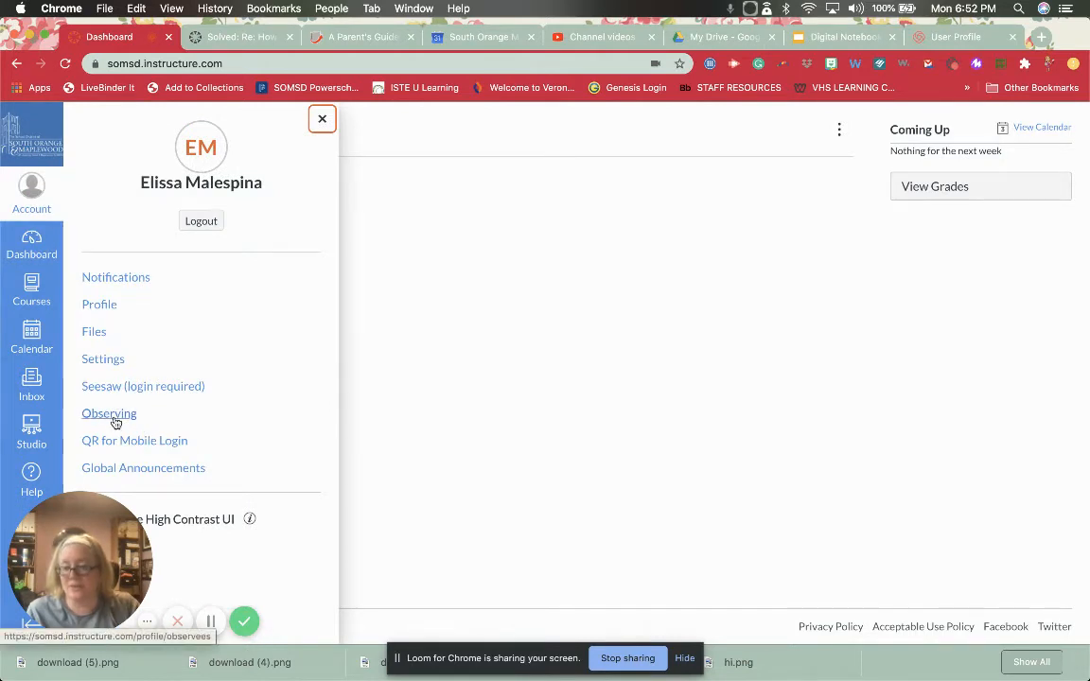
click(109, 414)
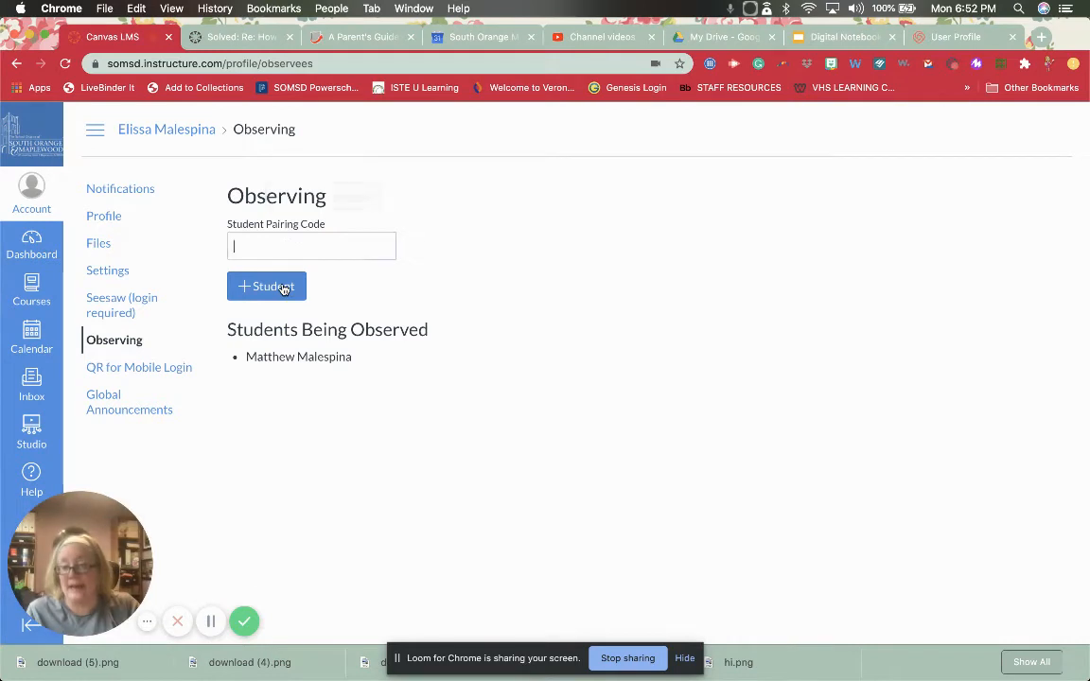
- Submit + Student with an empty pairing code, triggering an 'Invalid pairing code' warning
click(266, 285)
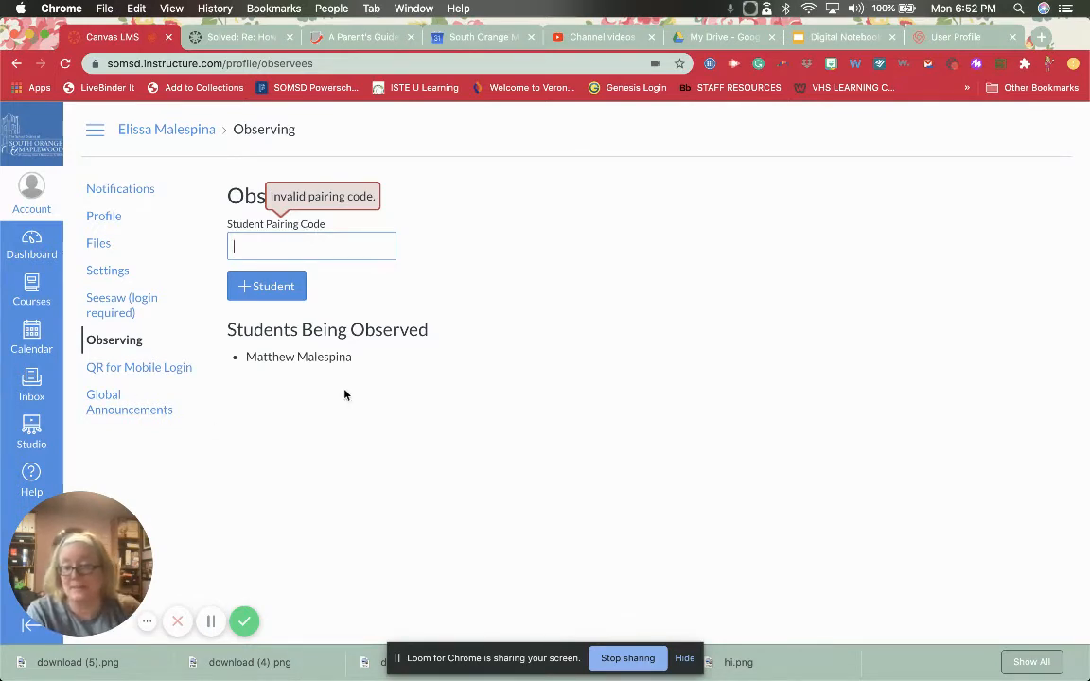
mouse_move(405, 329)
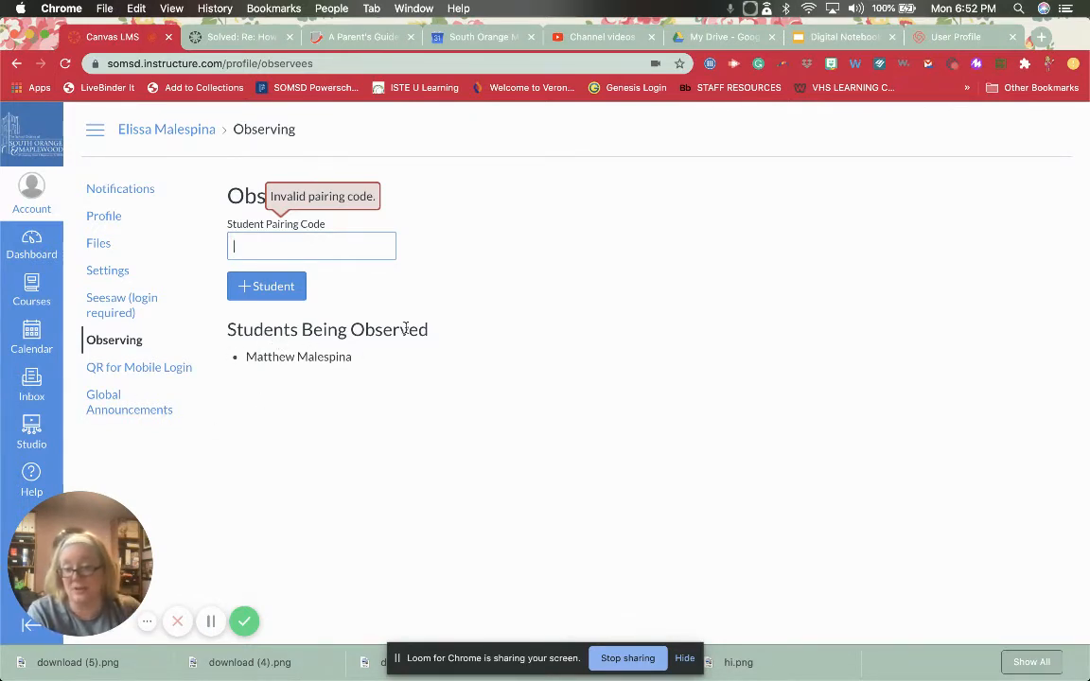
mouse_move(225, 367)
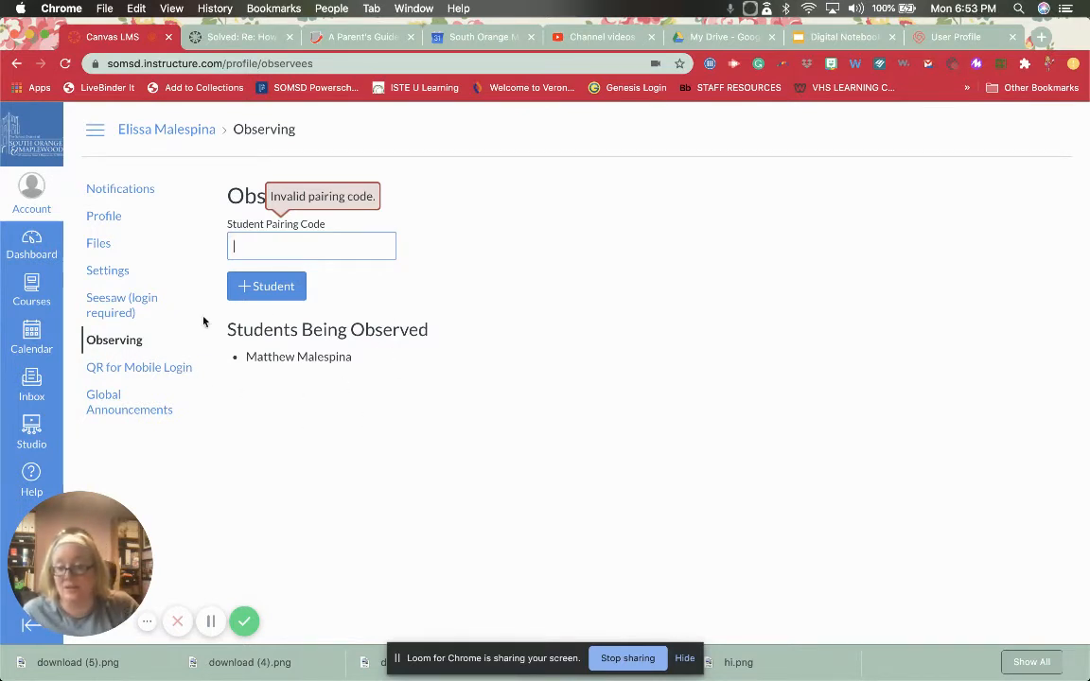
mouse_move(427, 361)
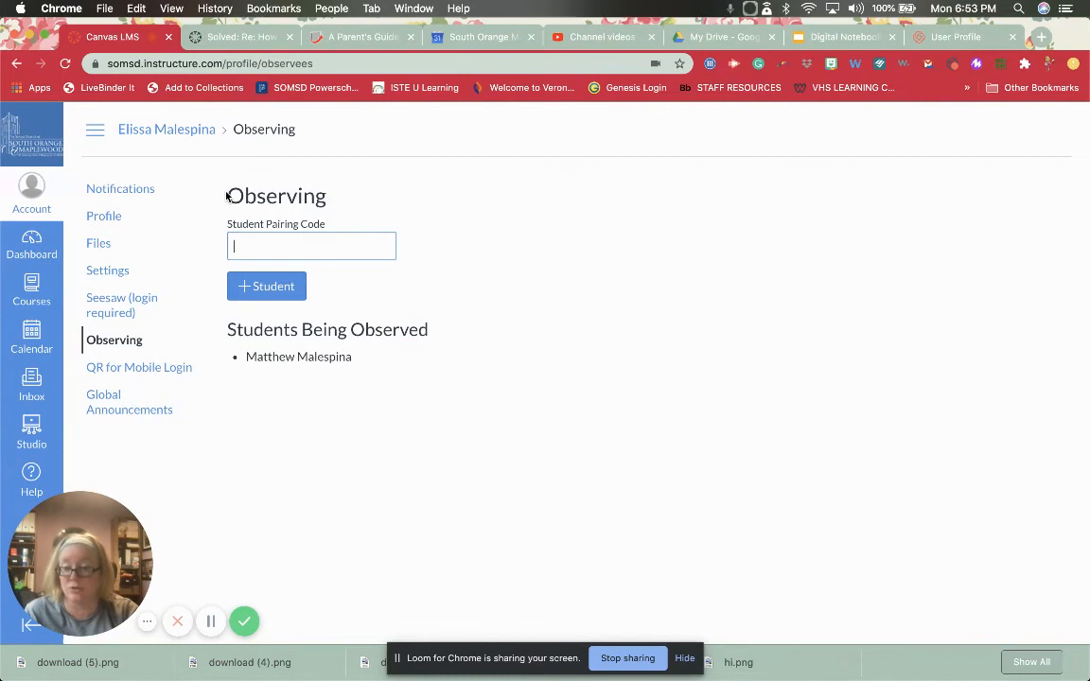
mouse_move(192, 161)
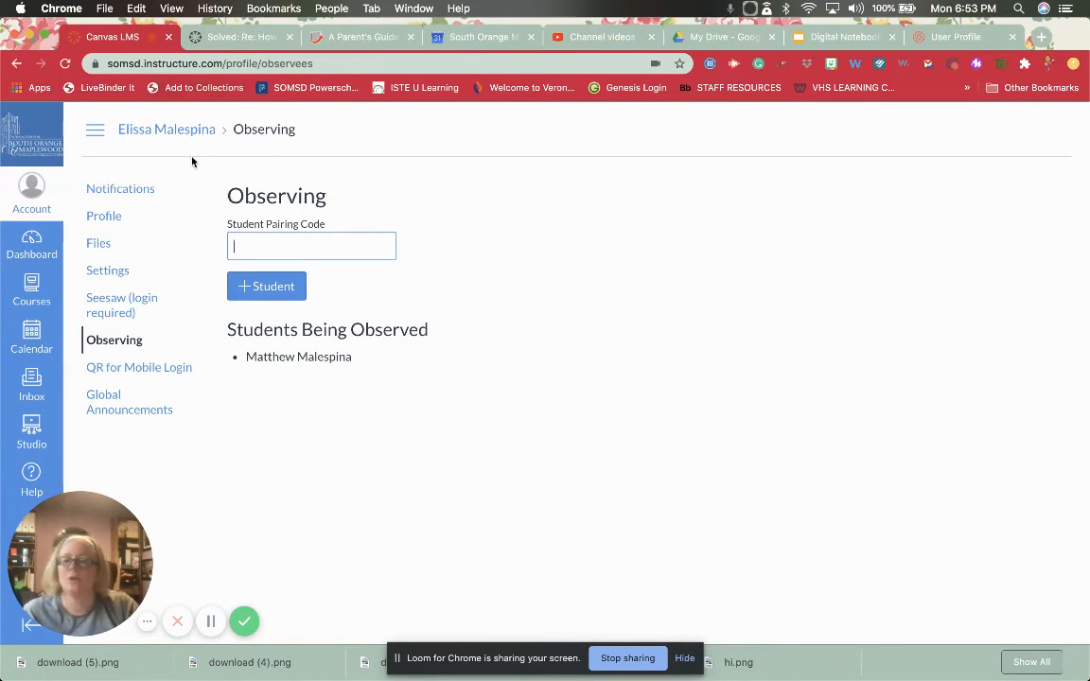
mouse_move(194, 132)
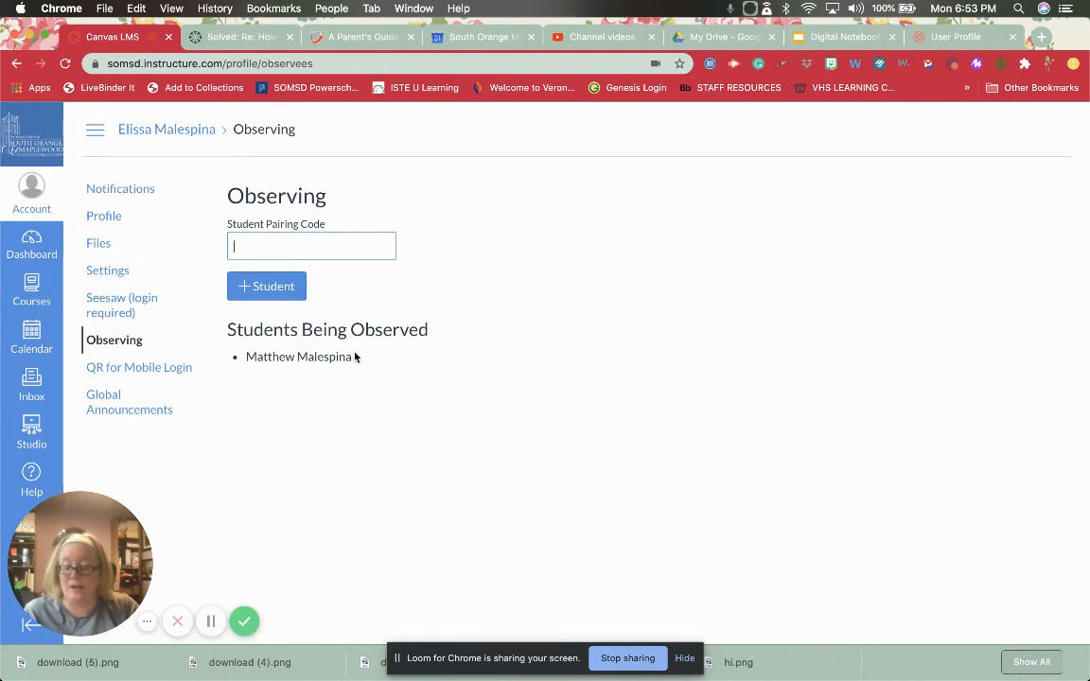
mouse_move(150, 451)
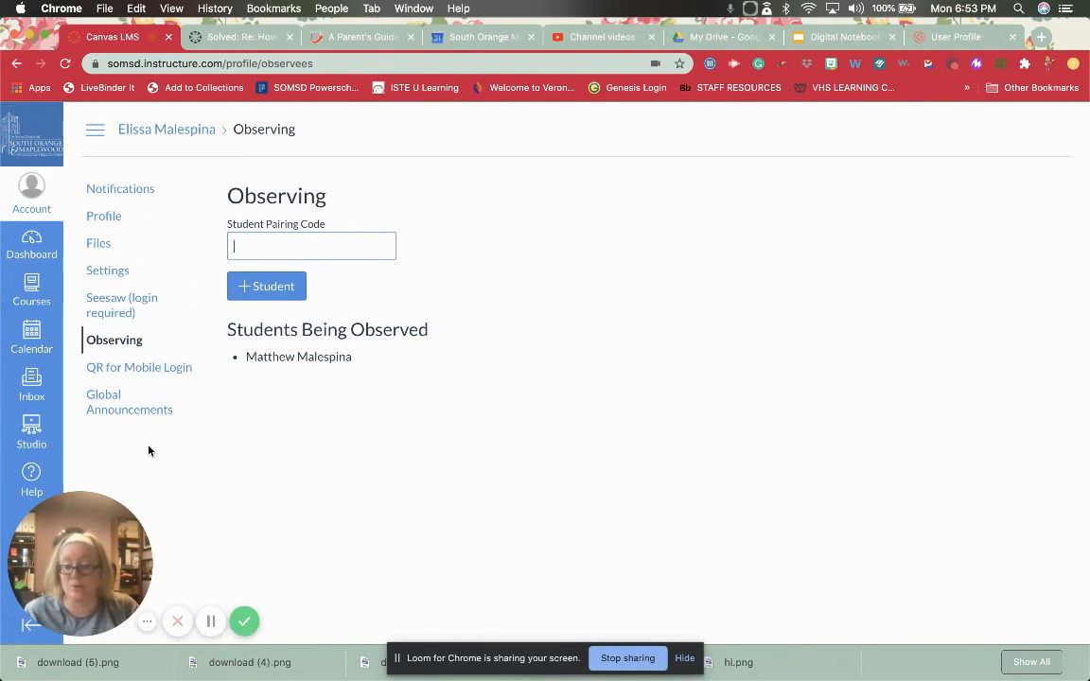
mouse_move(244, 622)
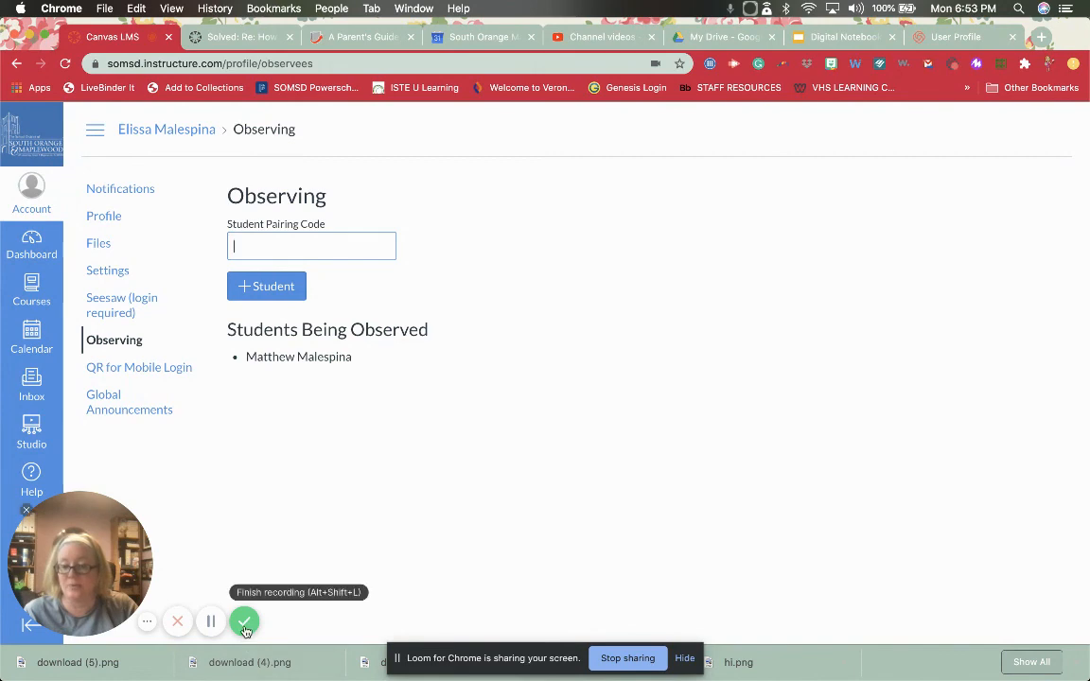